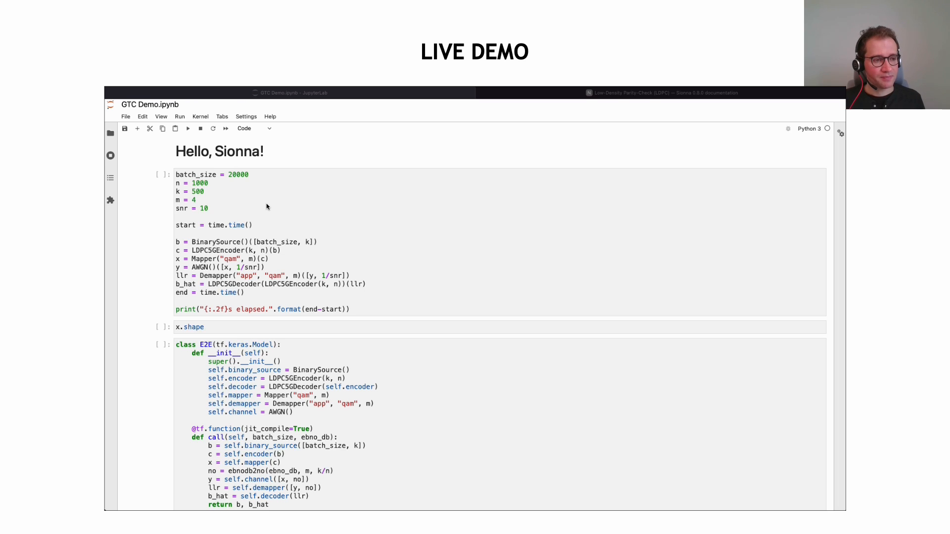
Step: Execute the LDPC encode–QAM map–channel–decode cell, which reports 2.42s elapsed
left_click(337, 214)
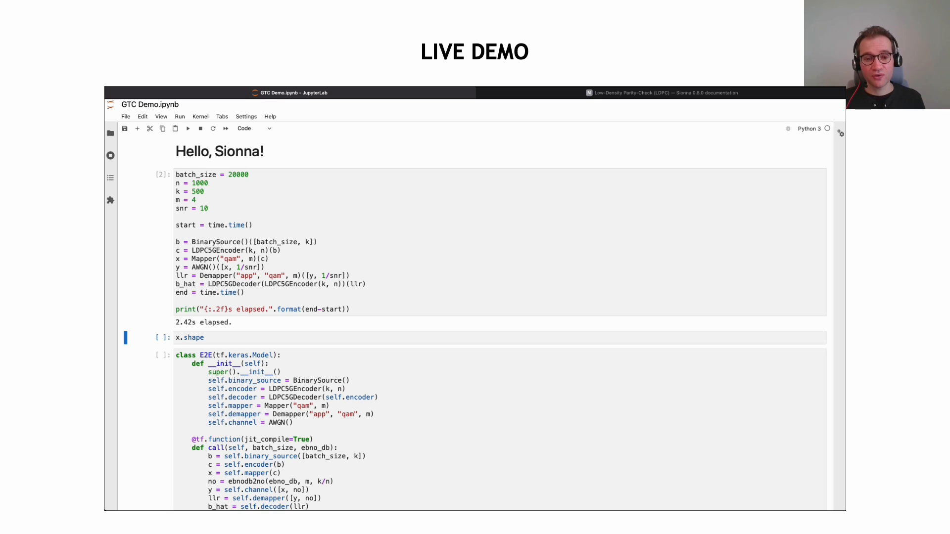
mouse_move(334, 221)
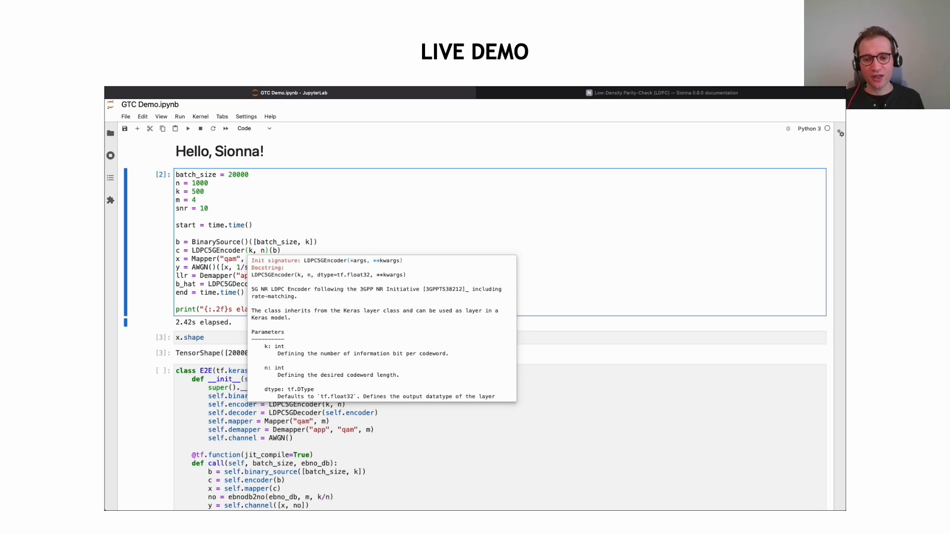
mouse_move(321, 317)
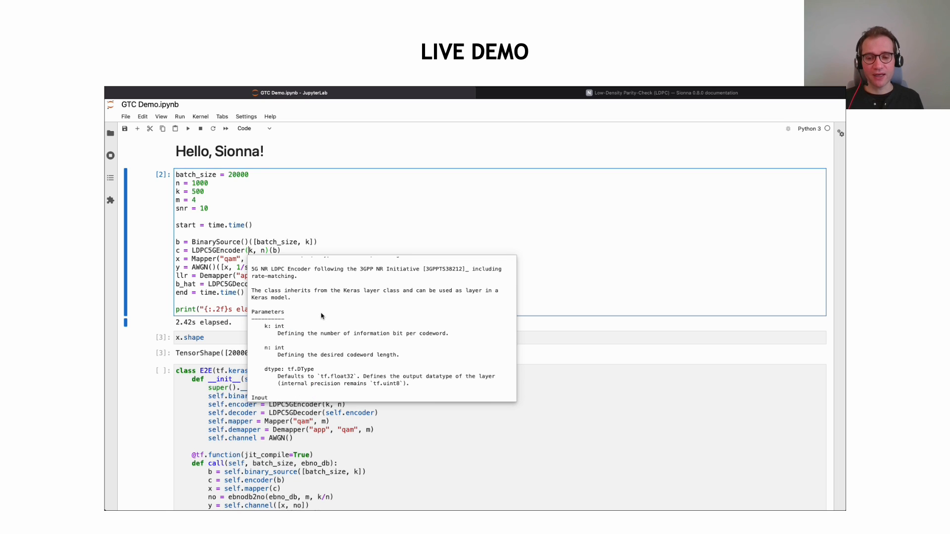
Step: Switch to the Sionna LDPC5GEncoder documentation page after checking x.shape
left_click(666, 93)
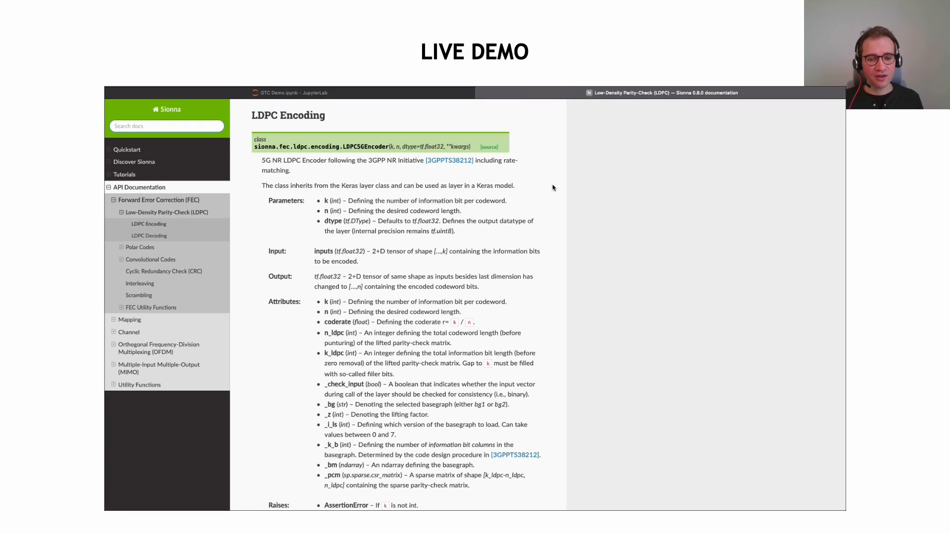
mouse_move(463, 239)
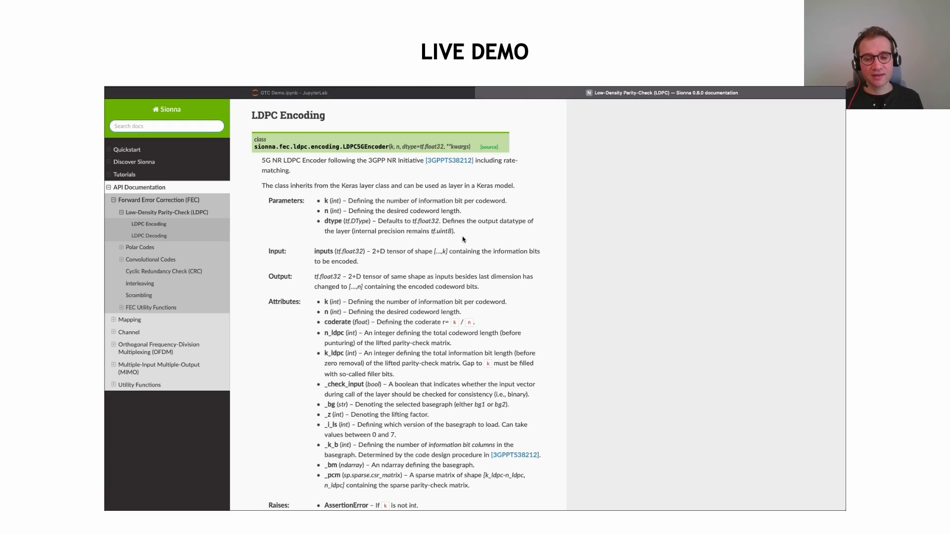
Step: Read the LDPC5GEncoder reference down to its raises, notes and references, then return to the notebook
scroll("down", 3)
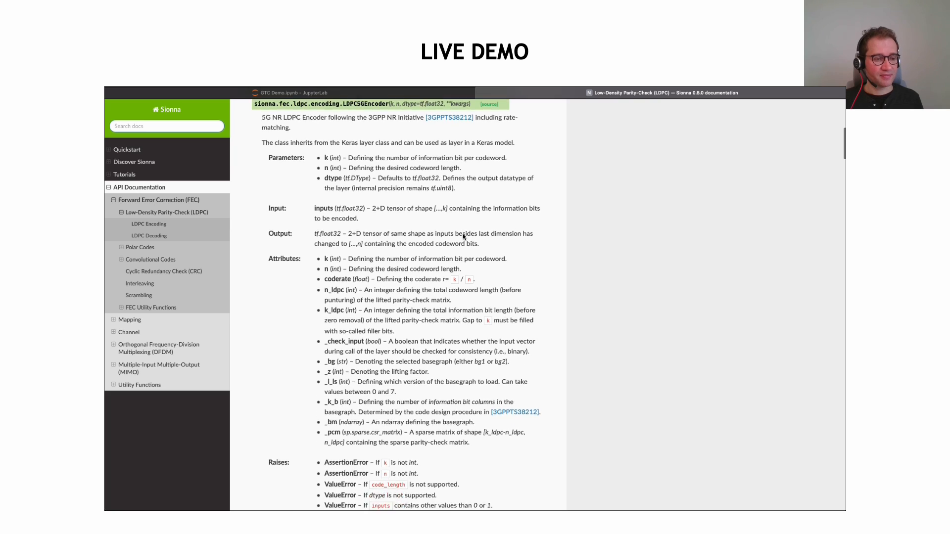
scroll("down", 3)
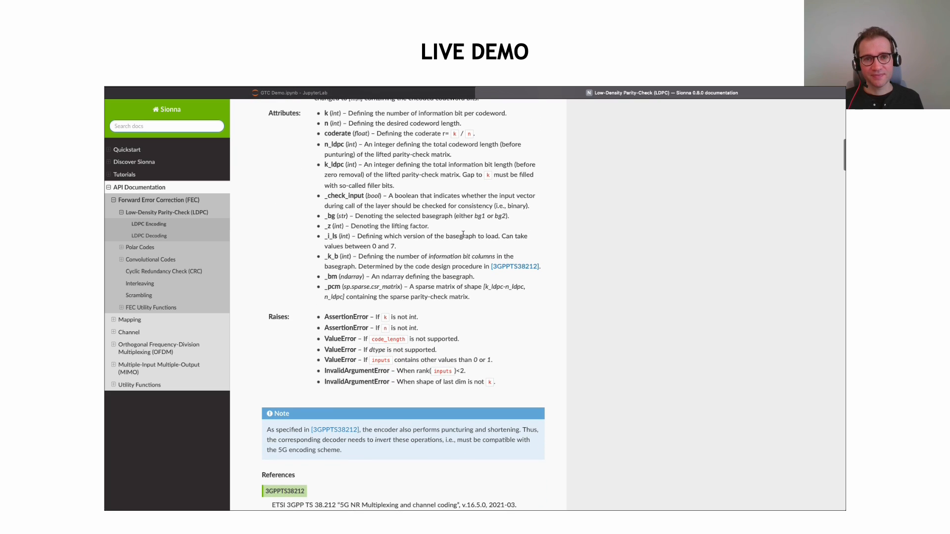
left_click(291, 93)
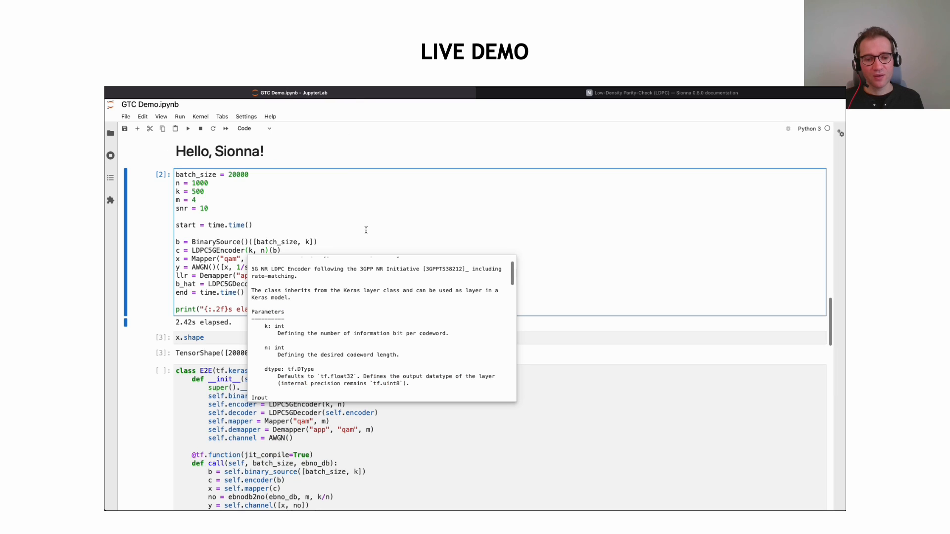
Step: Run the E2E model class and the compute_ber timing cell, reporting 0.19s elapsed
scroll("down", 3)
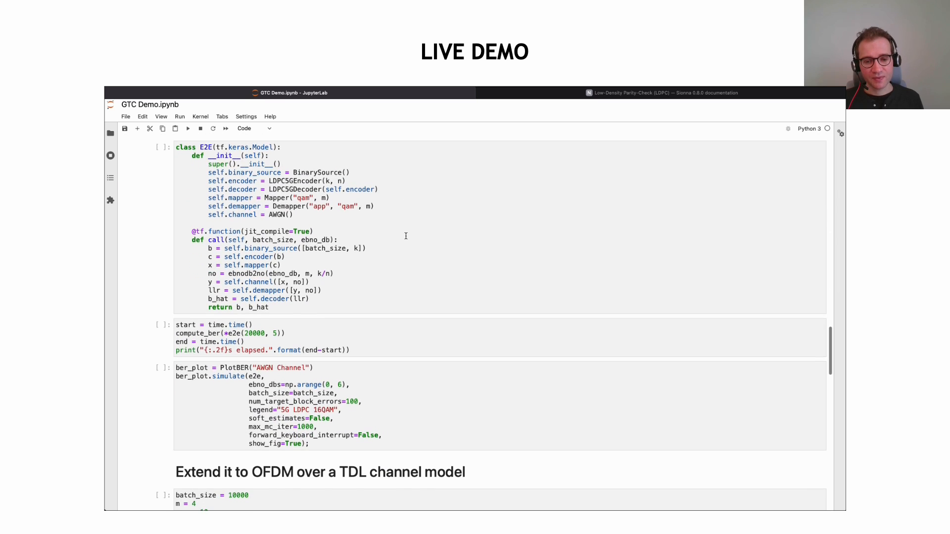
scroll("down", 3)
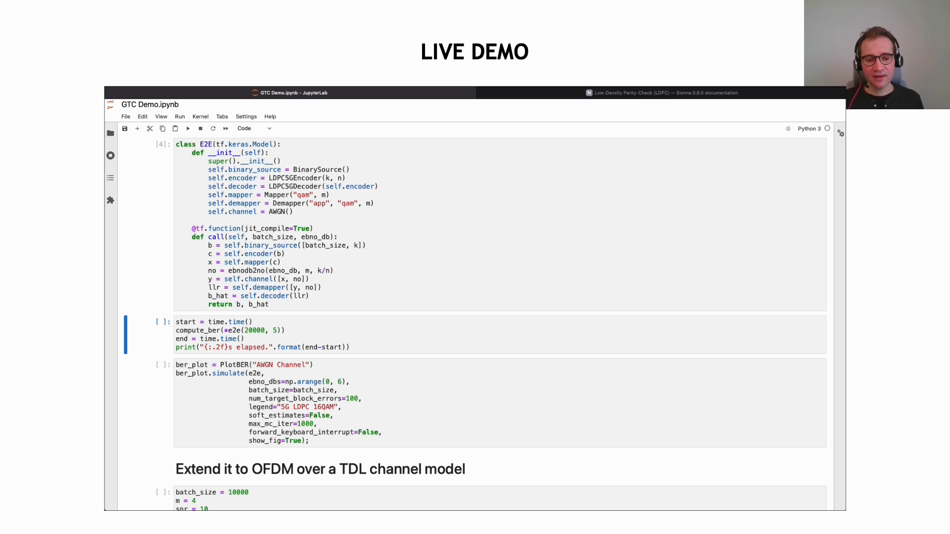
left_click(405, 333)
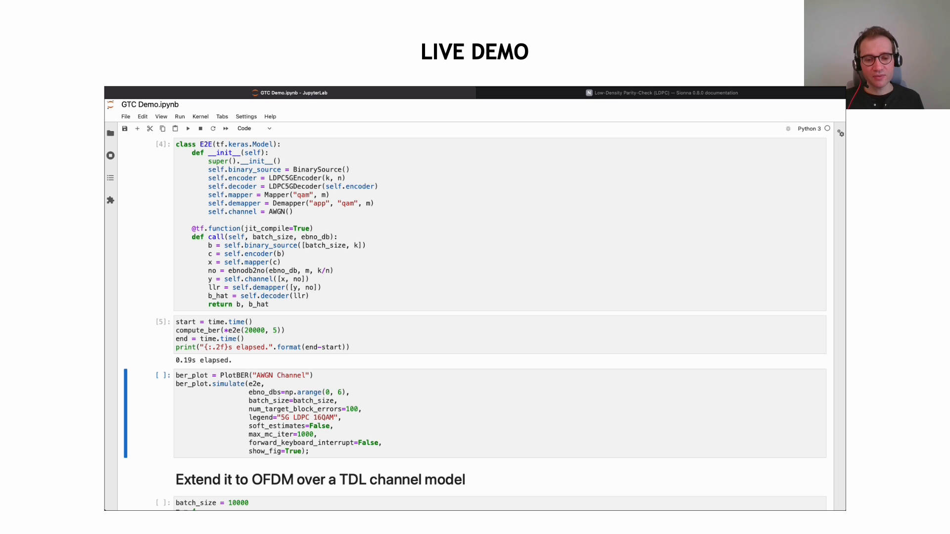
Step: Review the AWGN simulation results table and the 5G LDPC 16QAM BER curve
scroll("down", 3)
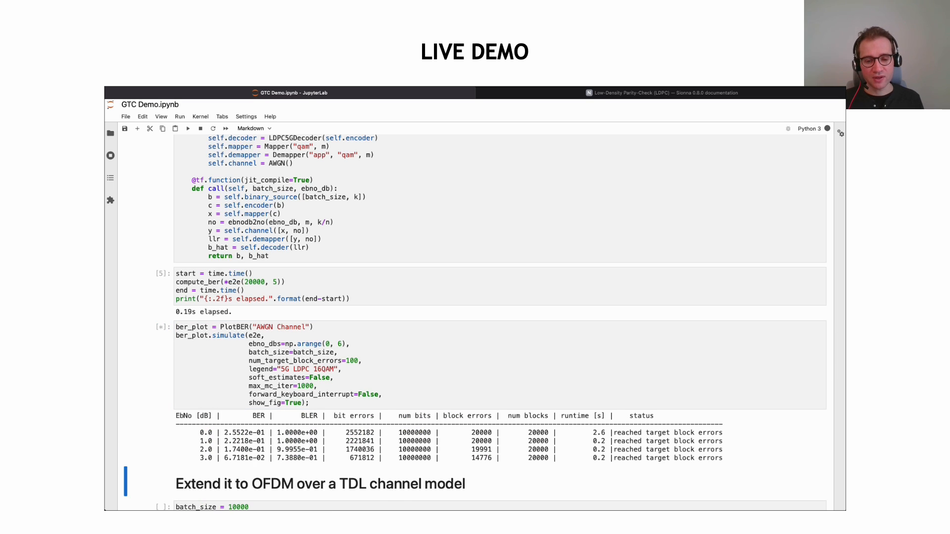
scroll("down", 3)
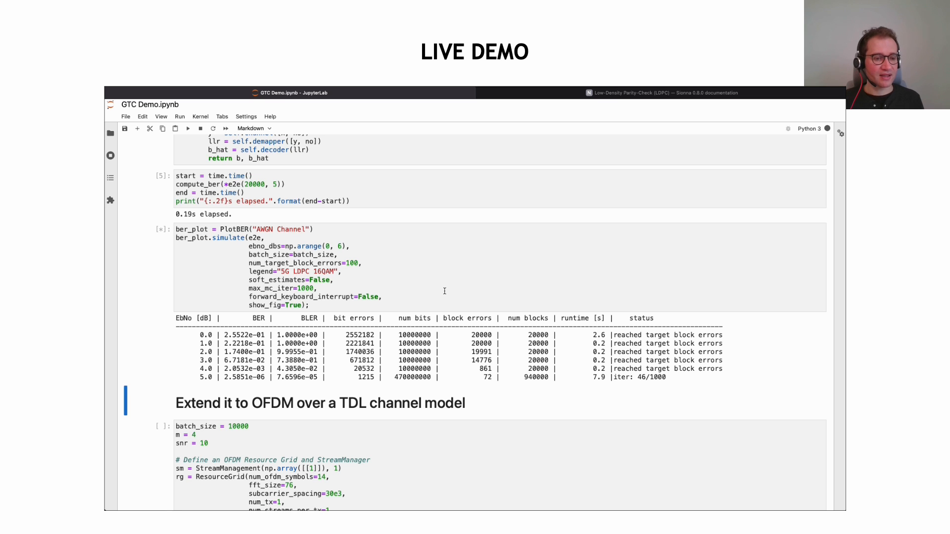
scroll("down", 3)
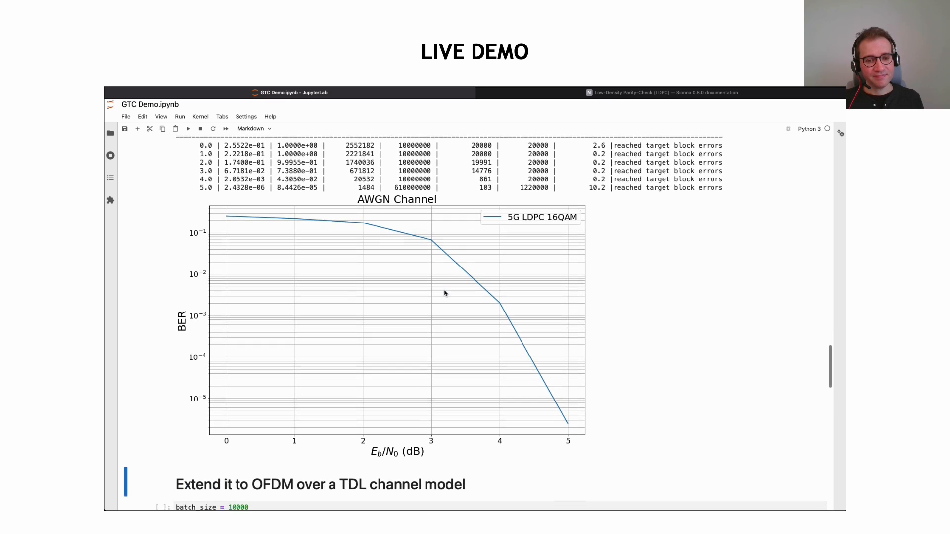
scroll("down", 3)
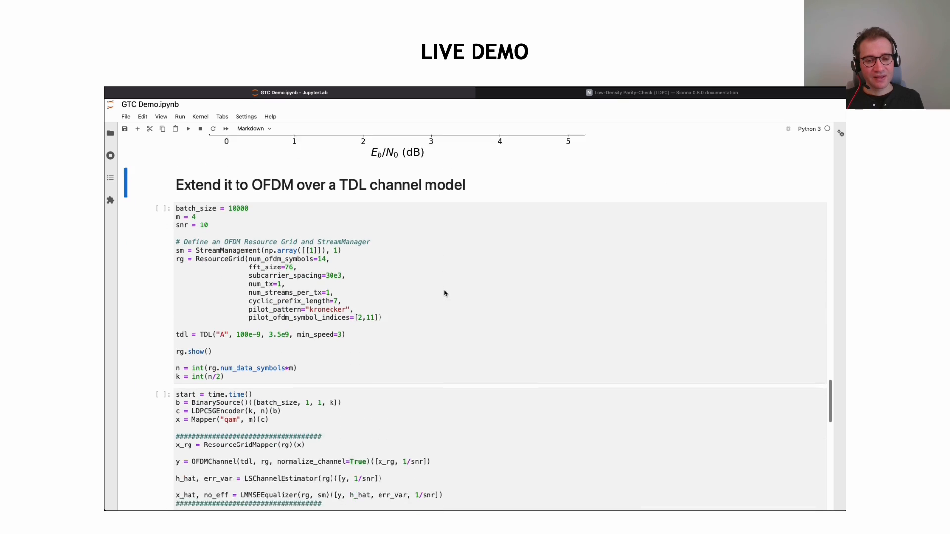
Step: Execute the OFDM resource grid and TDL channel setup, showing the OFDM Resource Grid plot
scroll("up", 3)
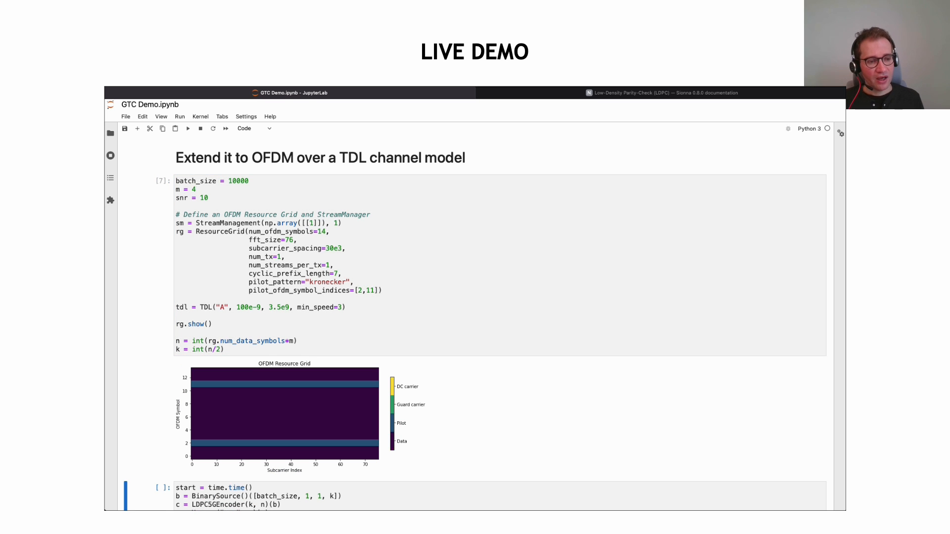
scroll("down", 3)
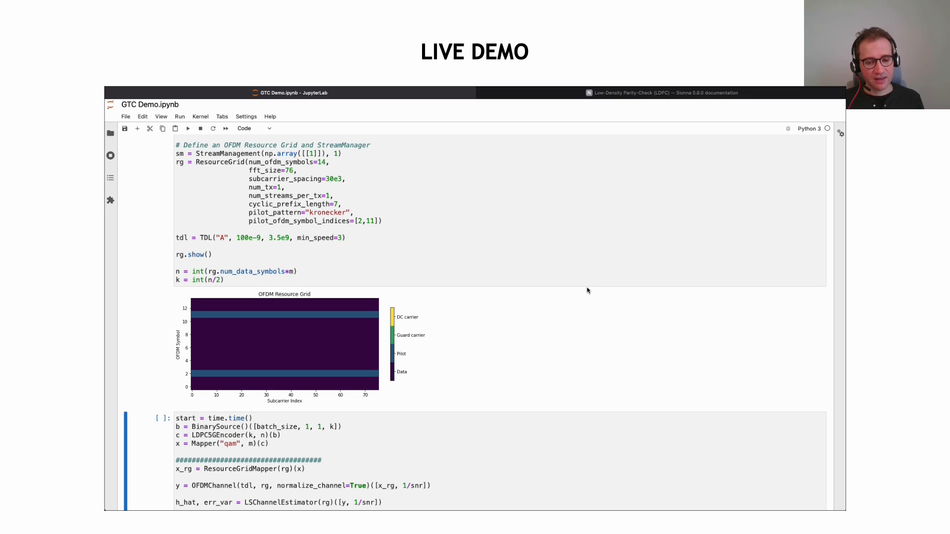
Step: Run the OFDM transmission over the TDL channel, reporting 4.05s elapsed
scroll("down", 3)
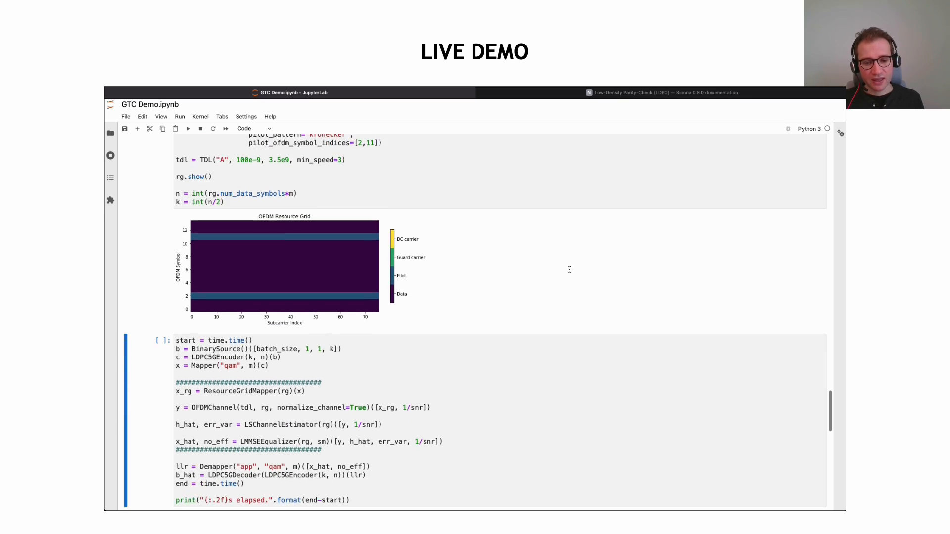
scroll("down", 3)
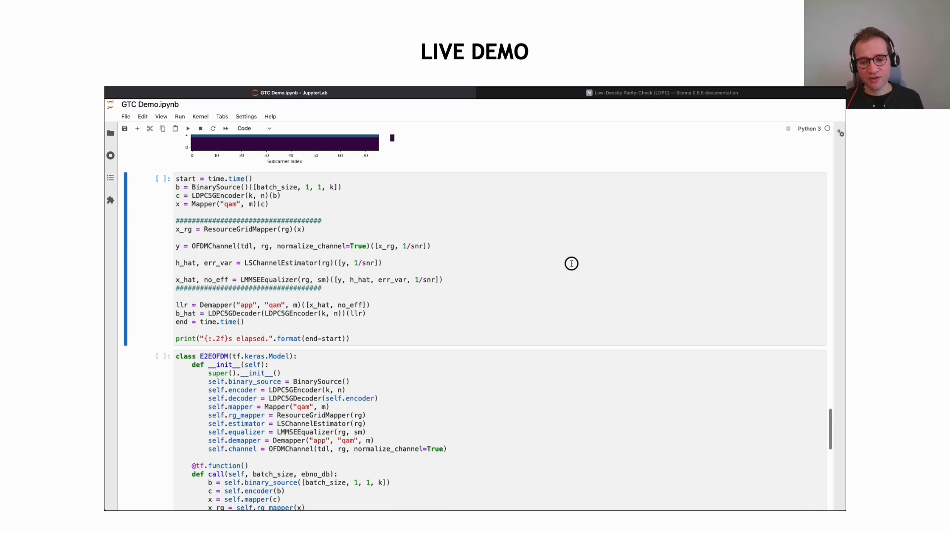
left_click(571, 263)
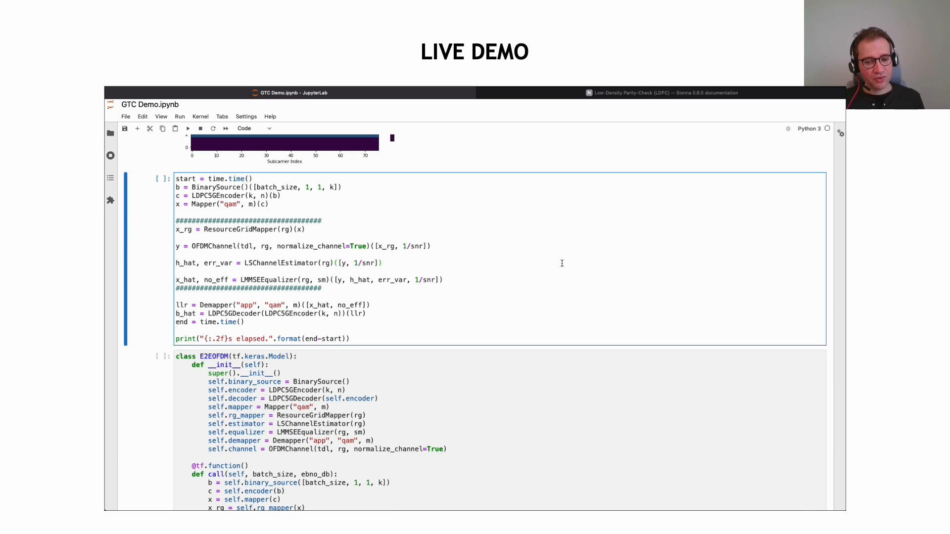
mouse_move(315, 238)
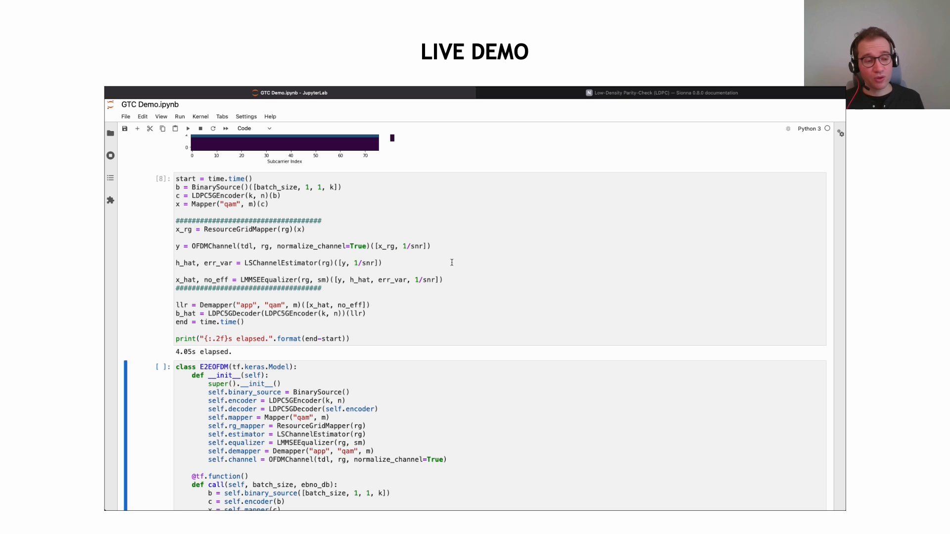
scroll("down", 3)
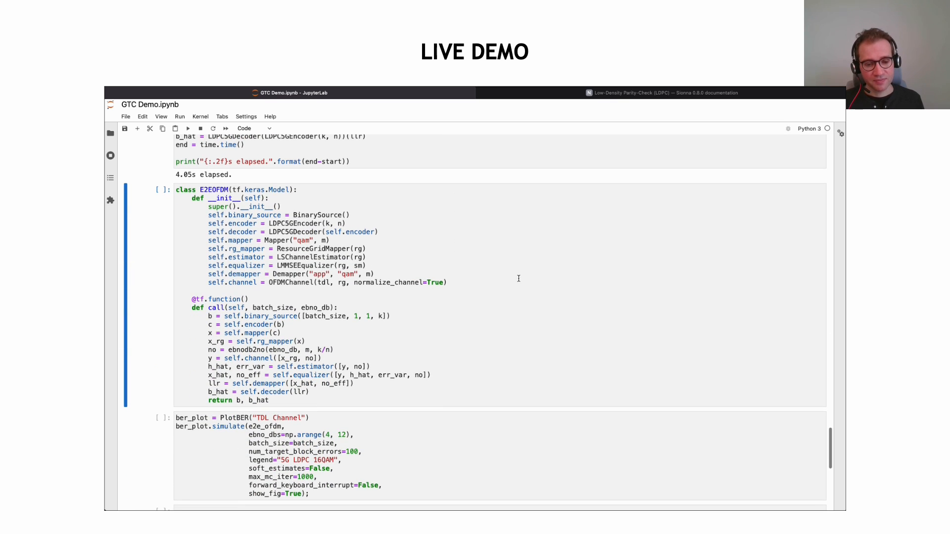
Step: Define the E2EOFDM class and start the TDL Channel PlotBER simulation, with results from 4 dB
left_click(506, 280)
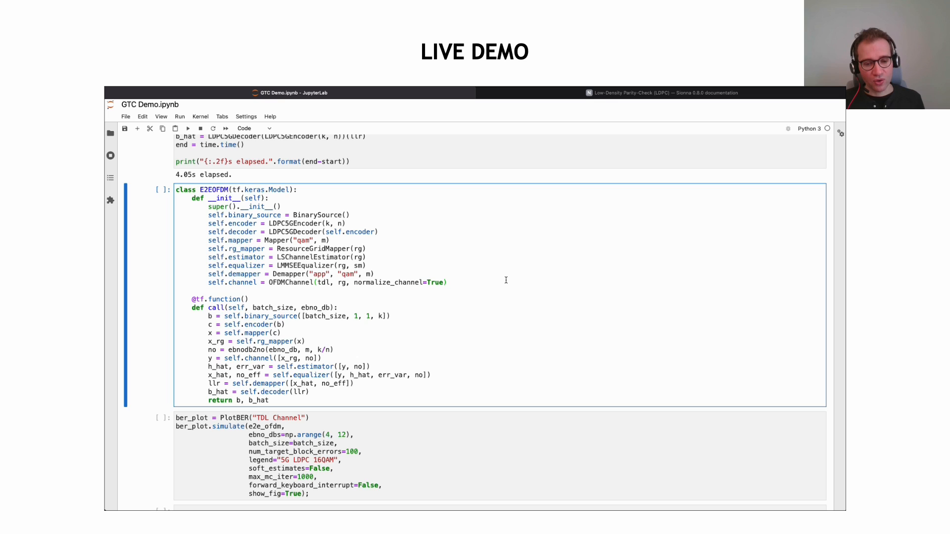
scroll("down", 3)
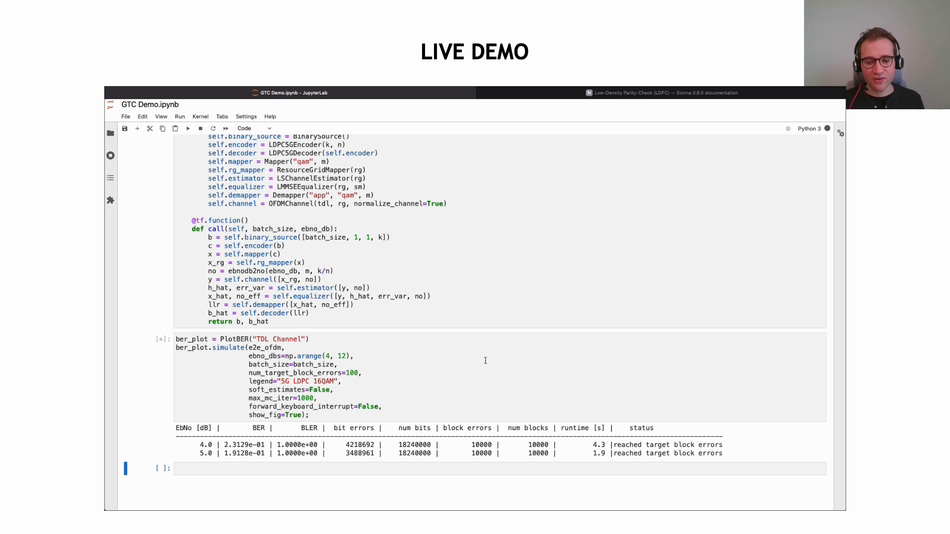
scroll("down", 3)
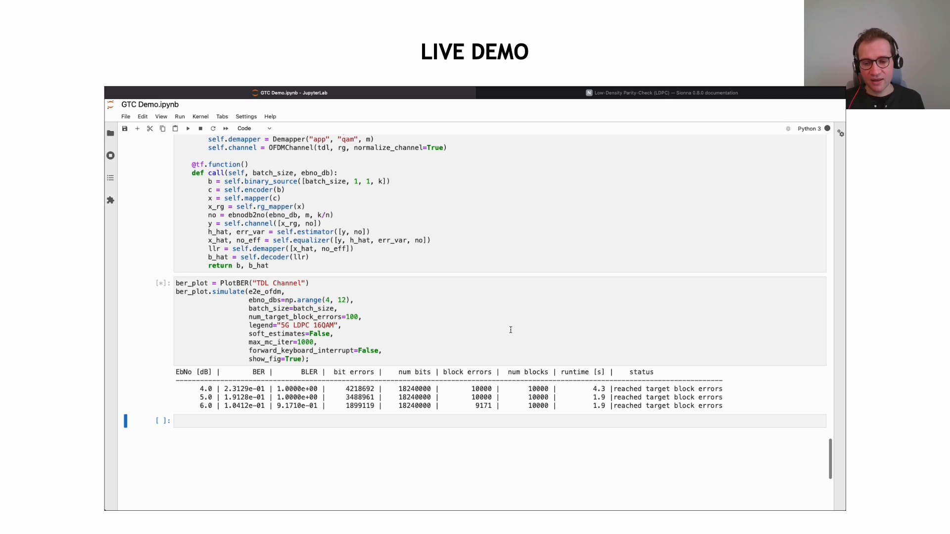